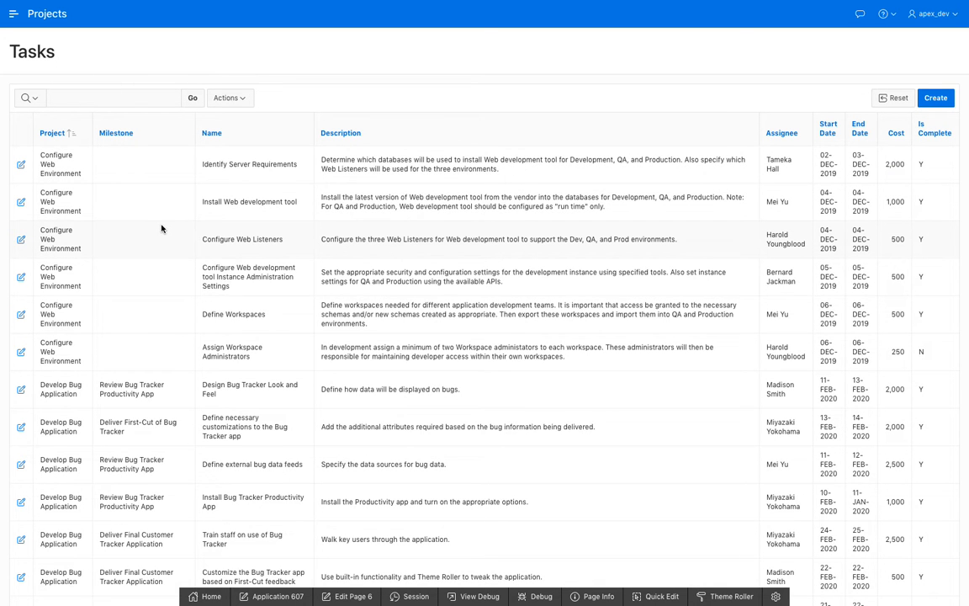
mouse_move(174, 229)
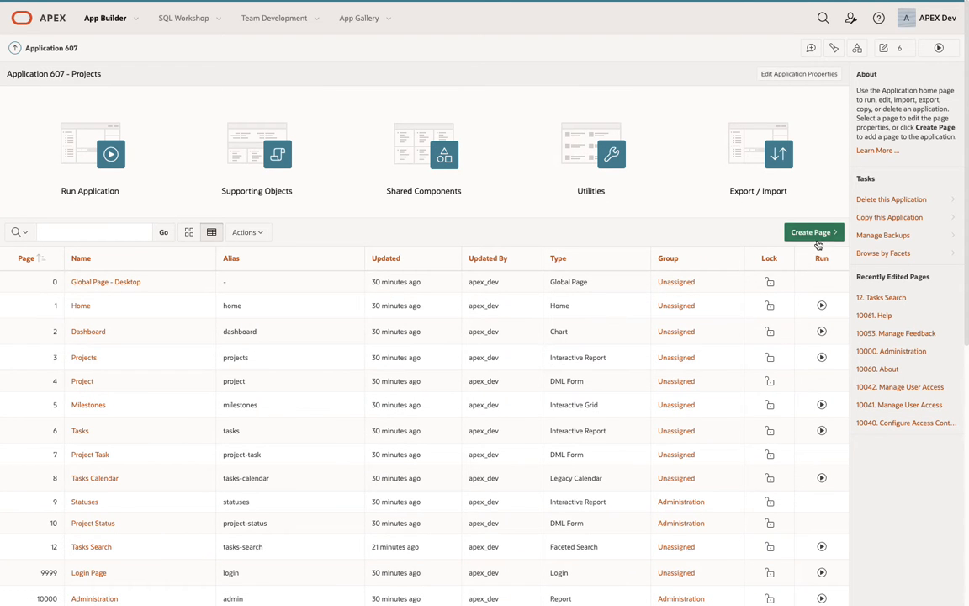
Step: Create a Report > Faceted Search page named Tasks Search with a new navigation menu entry
click(810, 232)
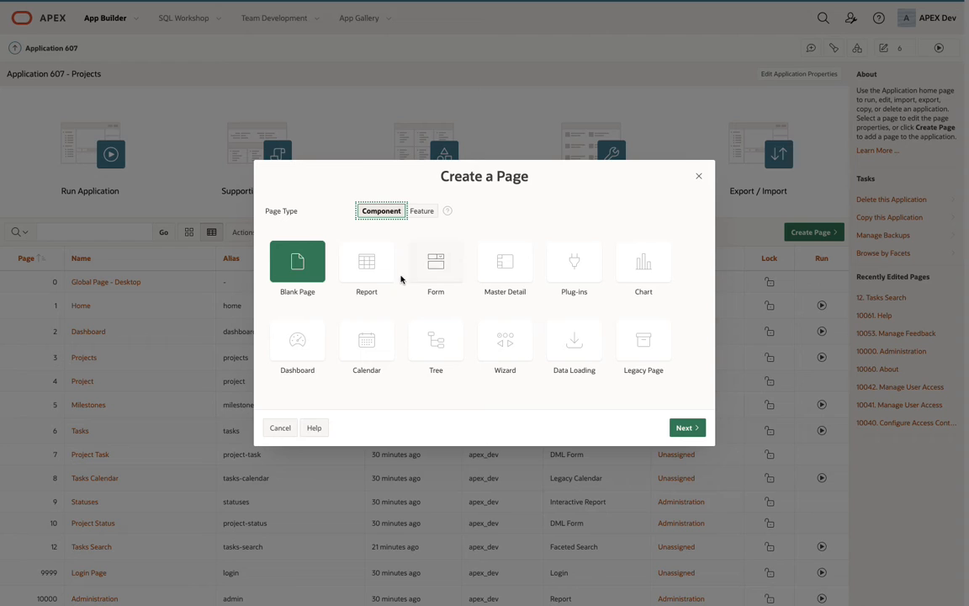
click(365, 268)
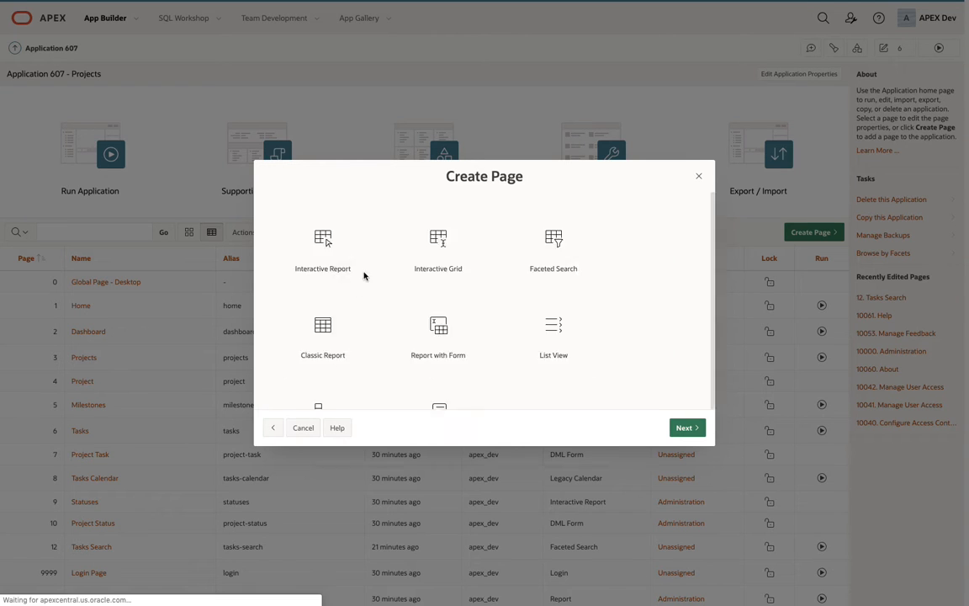
click(553, 248)
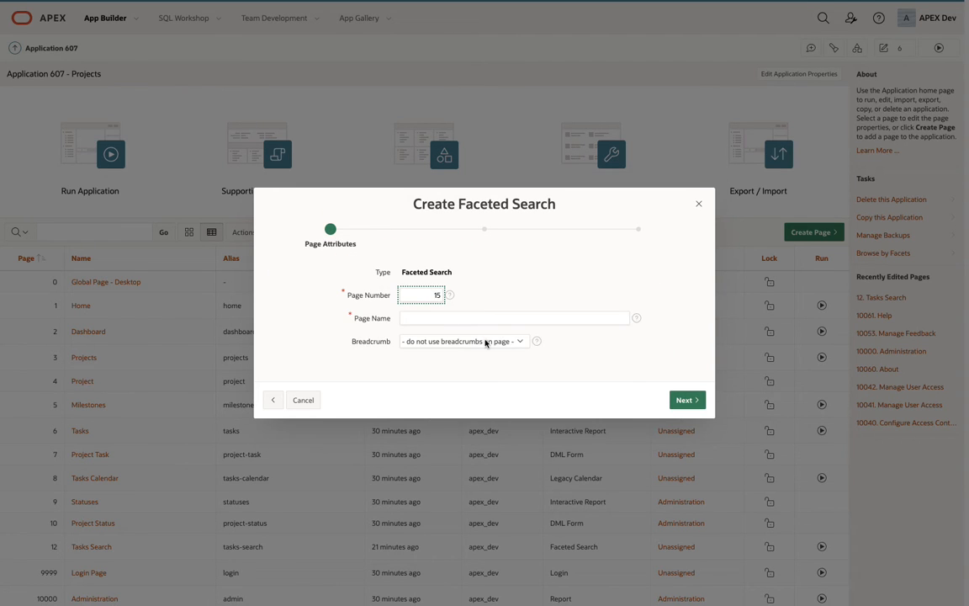
text(Tasks Searc)
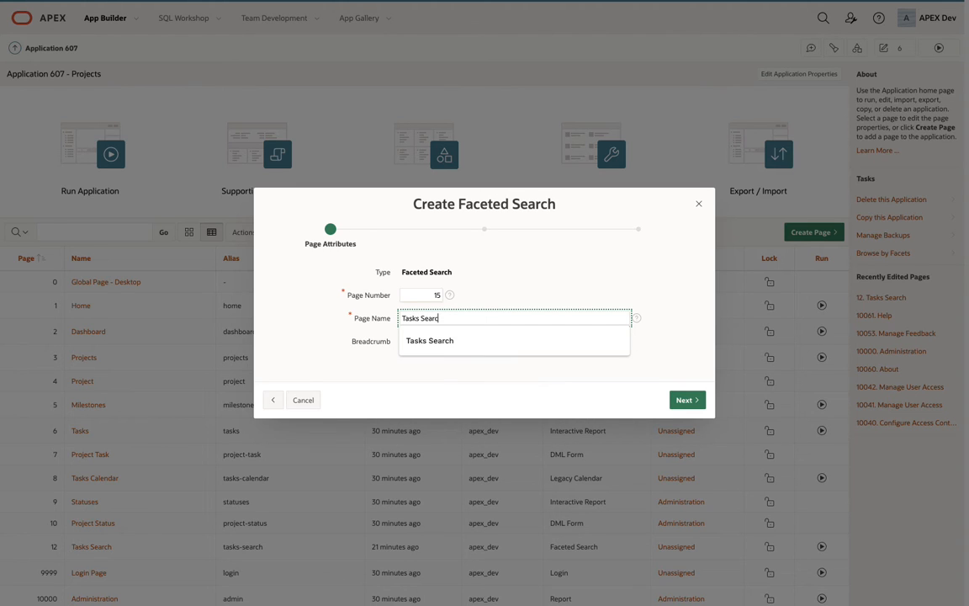
click(685, 400)
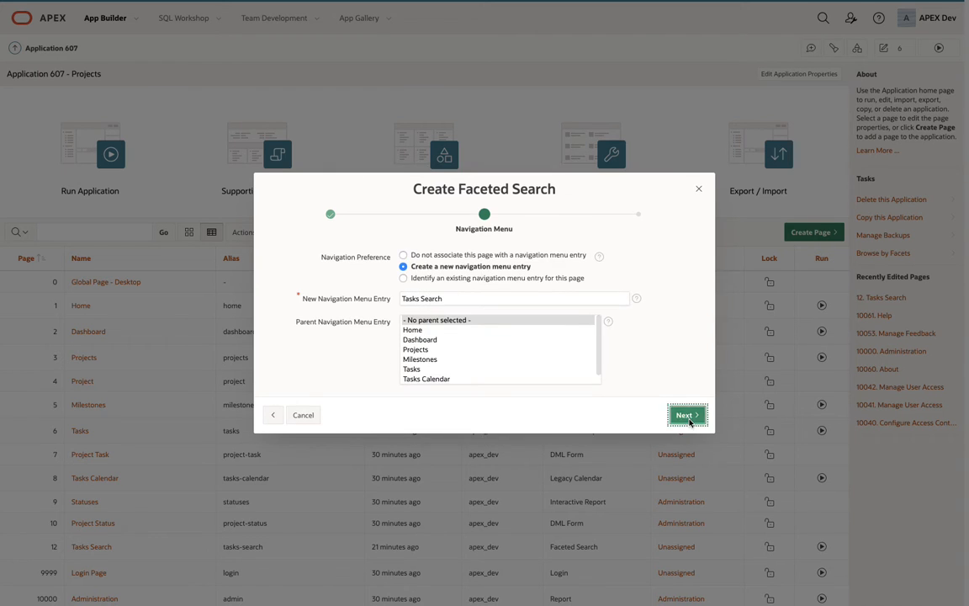
Step: Base the page on table EBA_PROJECT_TASKS with the suggested facets and create it
click(687, 415)
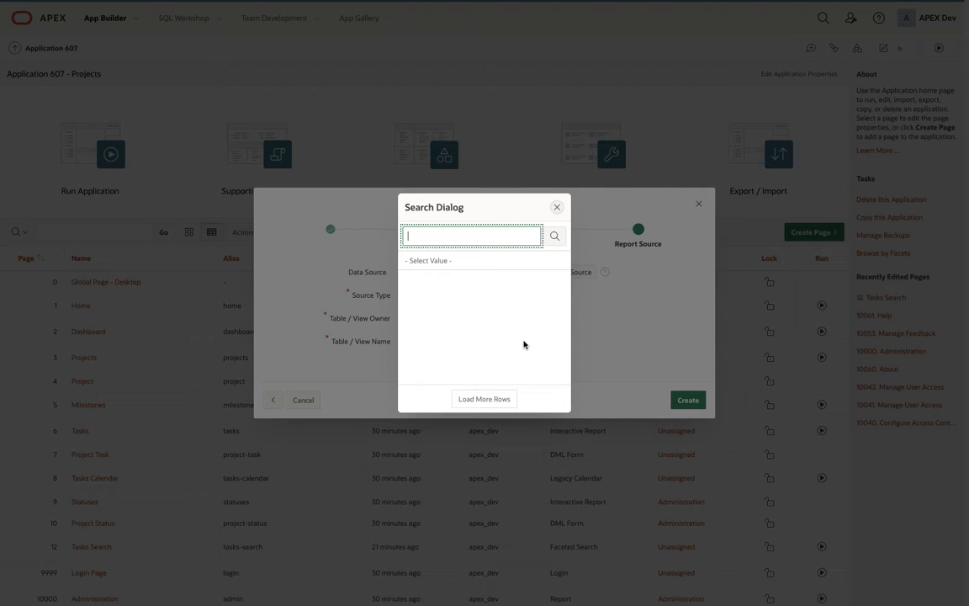
click(471, 236)
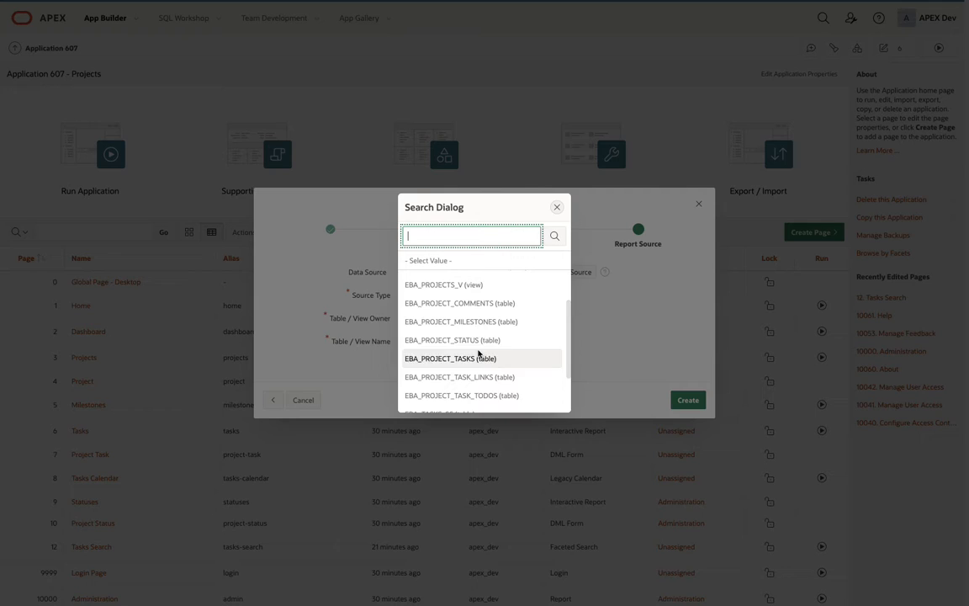
click(450, 358)
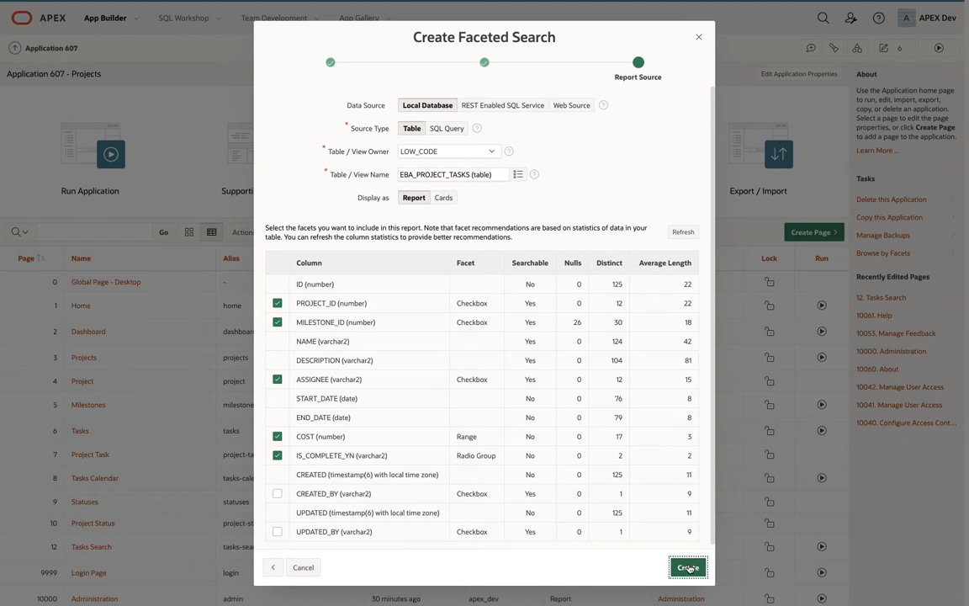
click(687, 567)
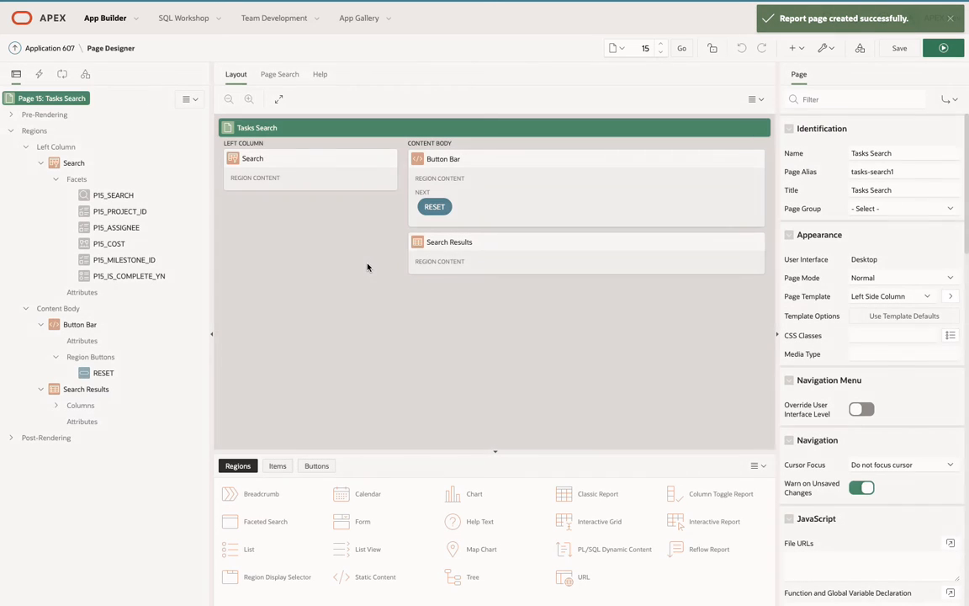
Step: Review the Project facet's settings and run the new Tasks Search page
click(120, 212)
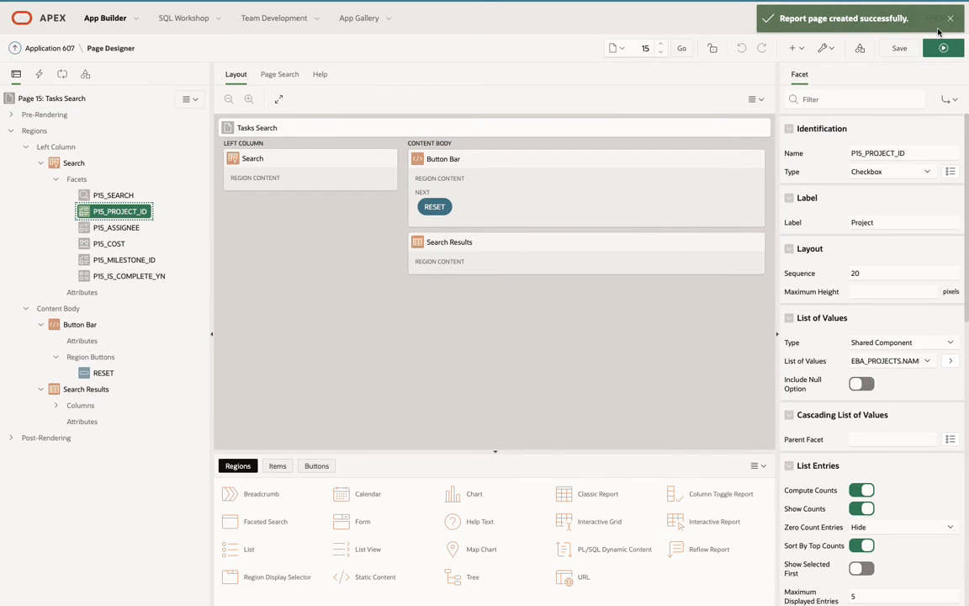
click(943, 48)
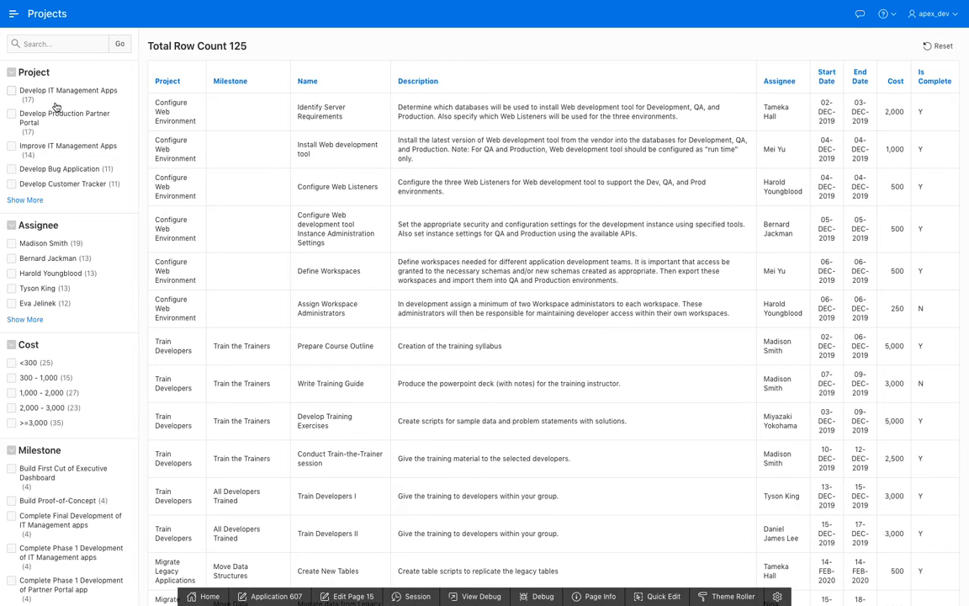
mouse_move(22, 166)
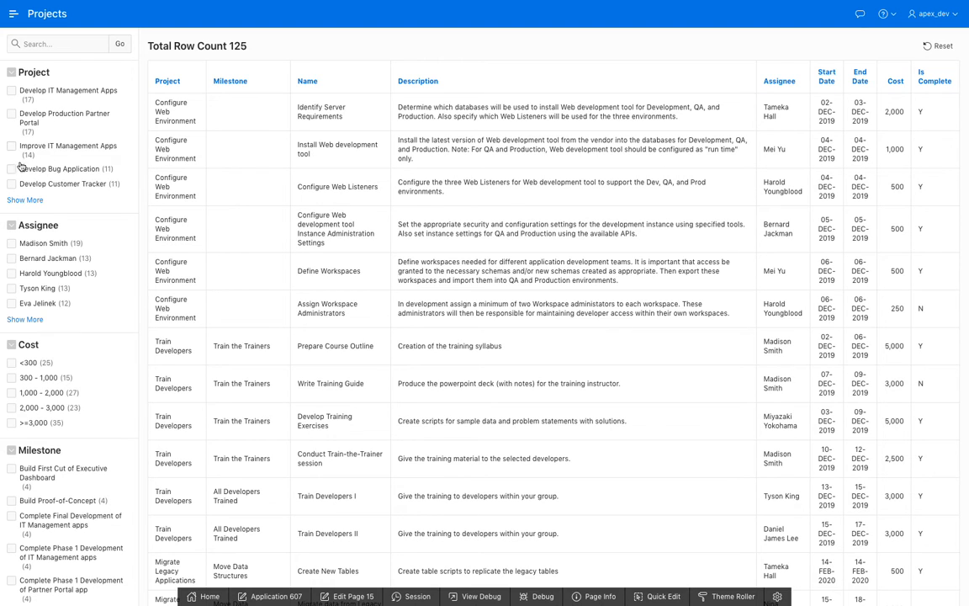
mouse_move(52, 271)
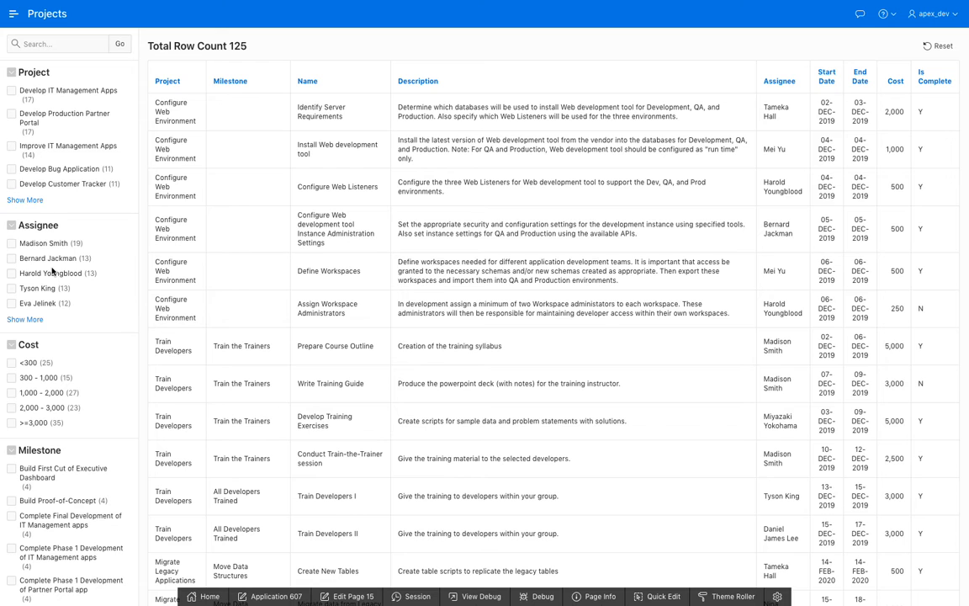
Step: Filter by Improve IT Management Apps and one assignee, then drop the Project filter chip
click(11, 148)
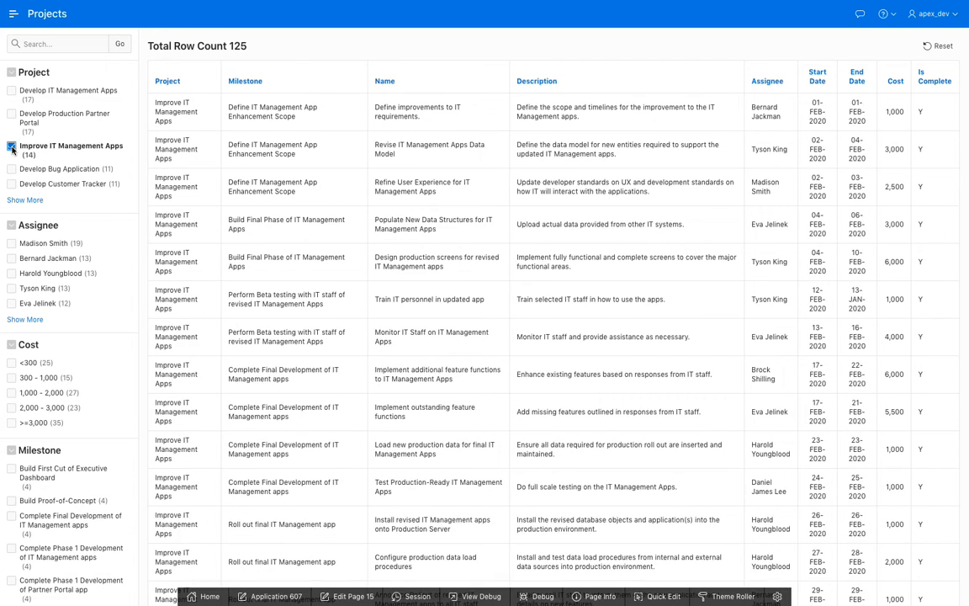
click(12, 148)
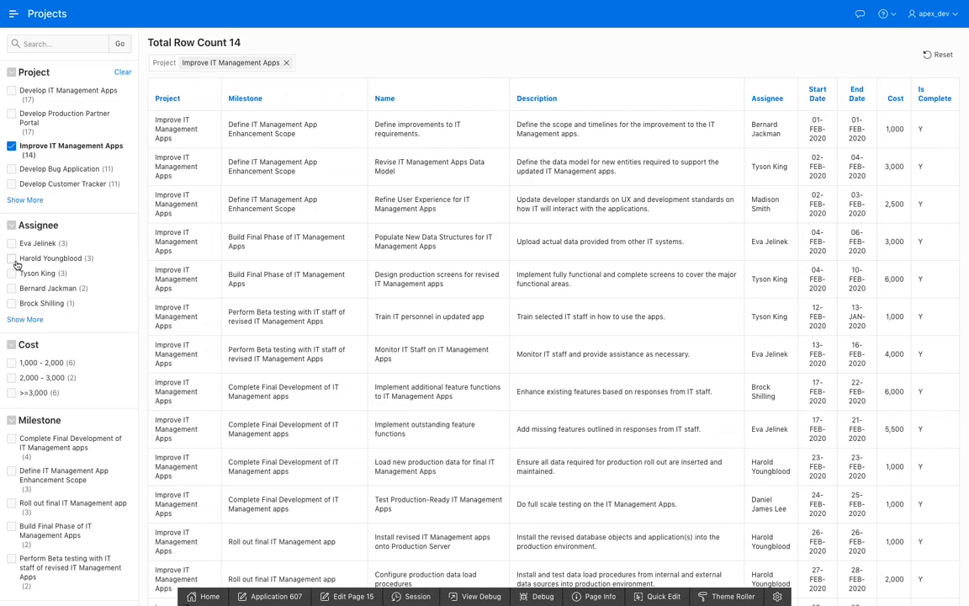
click(11, 258)
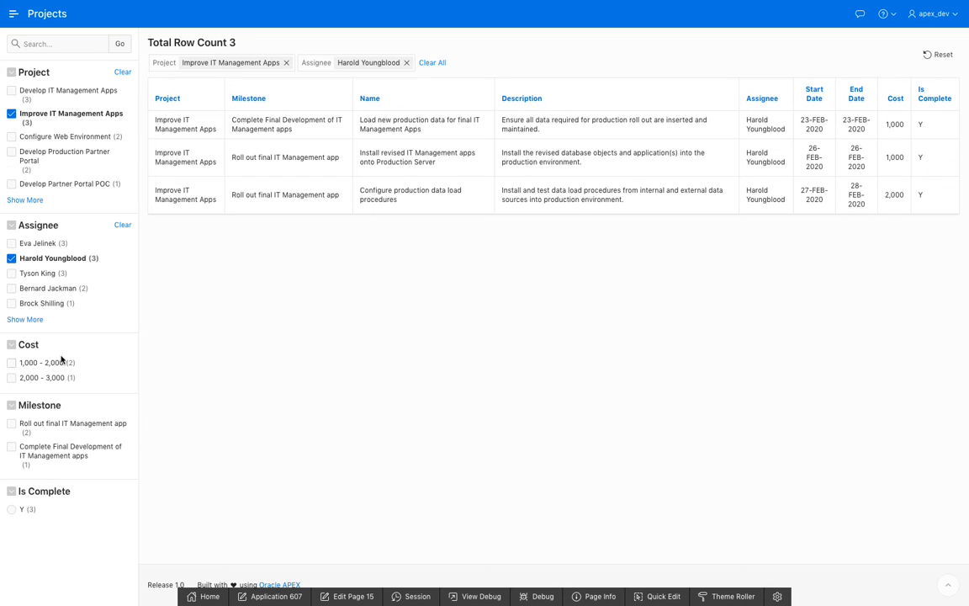
mouse_move(11, 400)
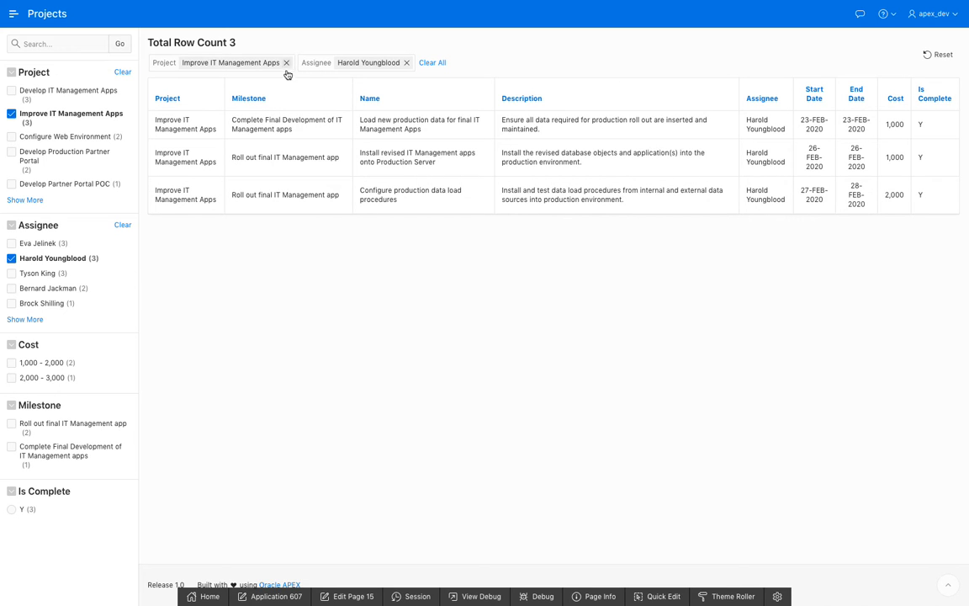
click(286, 62)
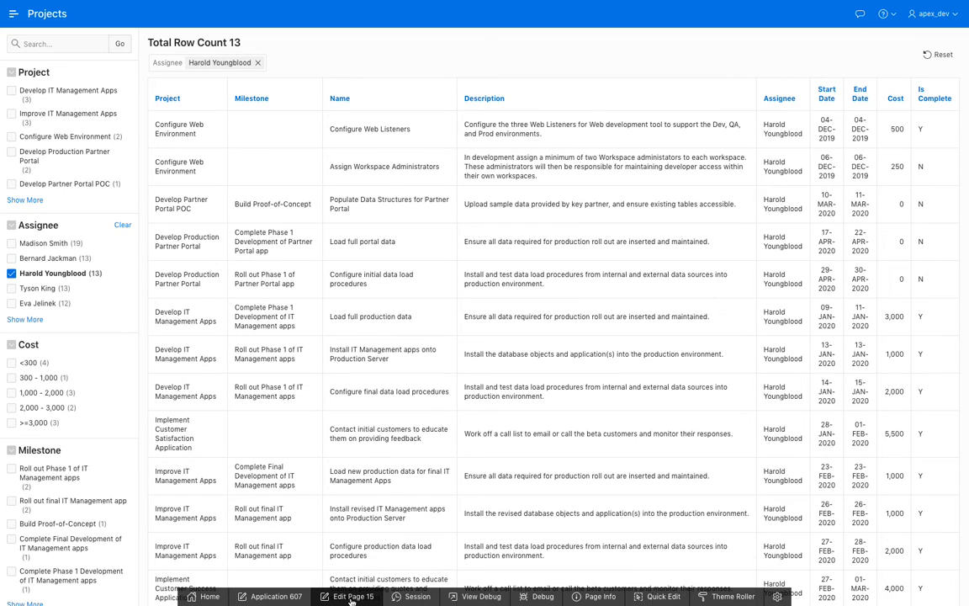
Step: Return to Page Designer, review the Assignee and Cost facets and show Cost's static range values
click(345, 596)
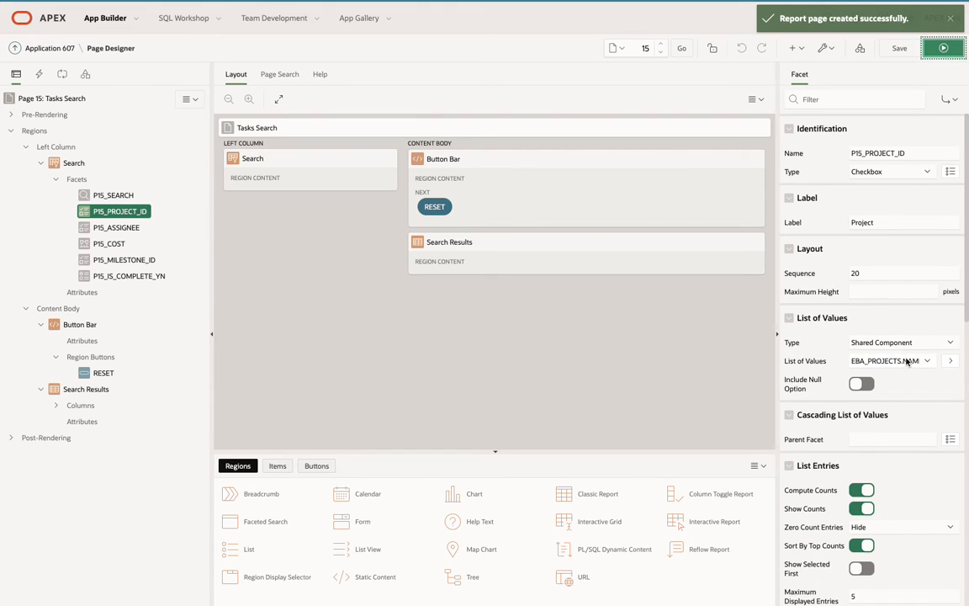
mouse_move(448, 296)
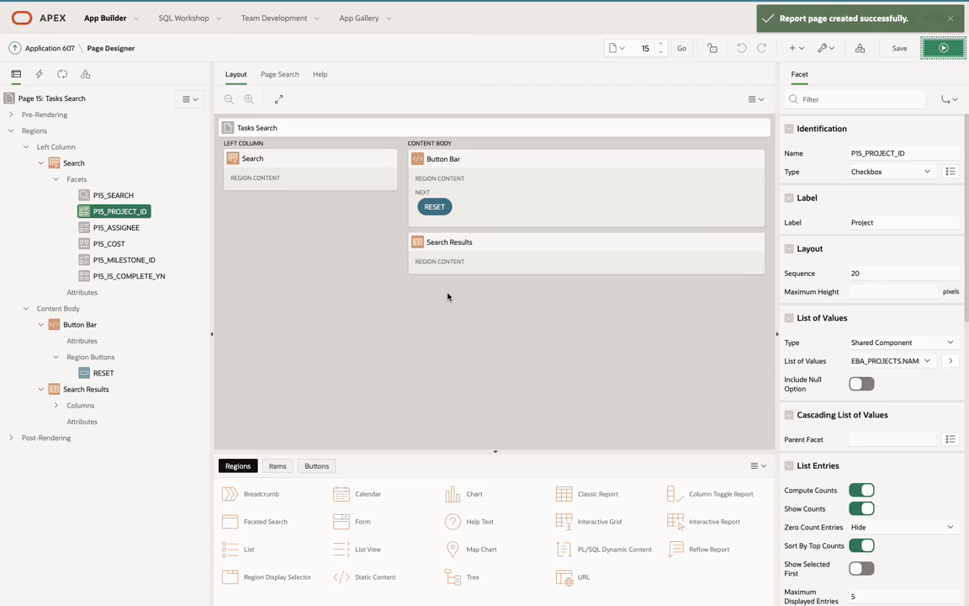
click(117, 227)
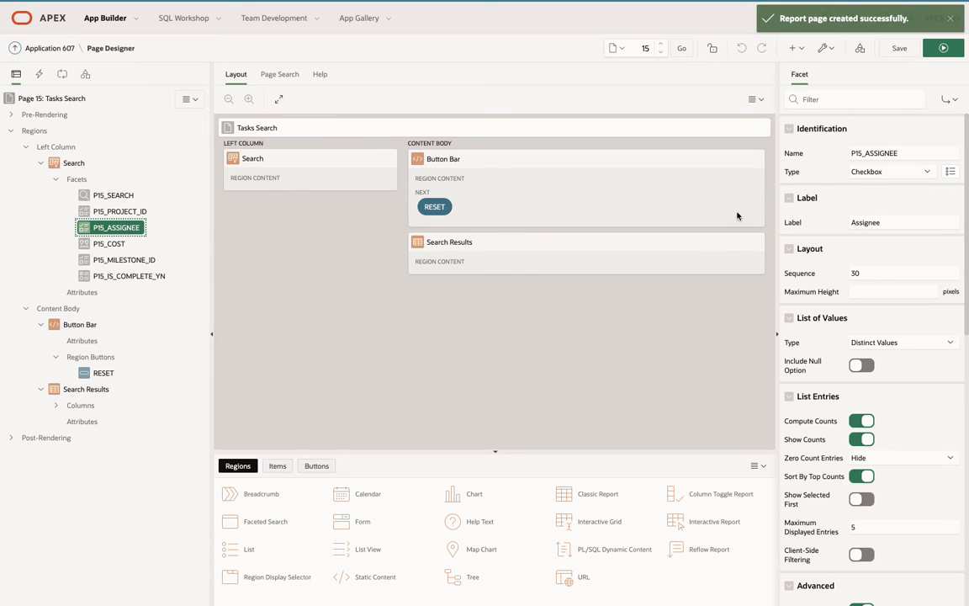
click(108, 243)
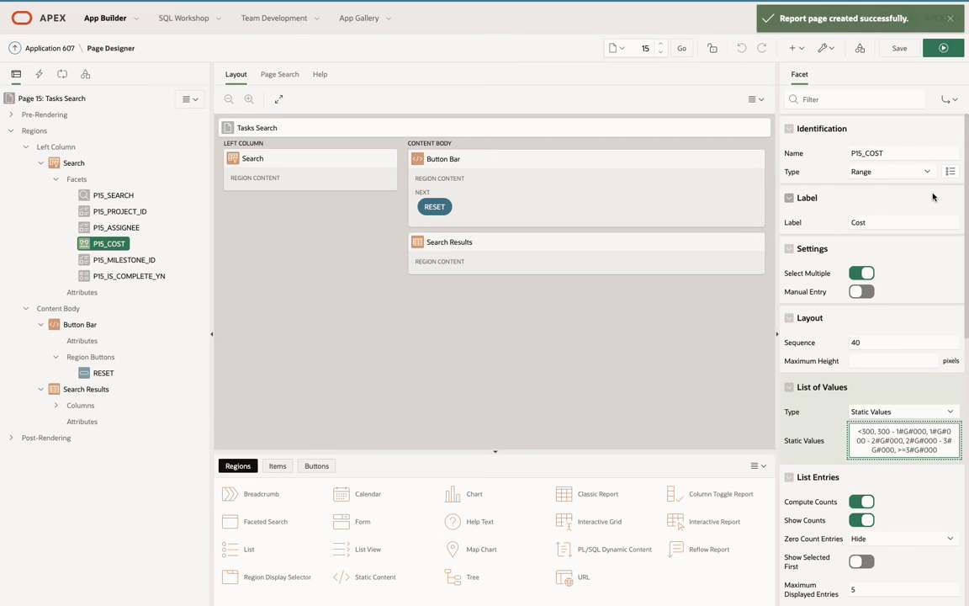
mouse_move(948, 468)
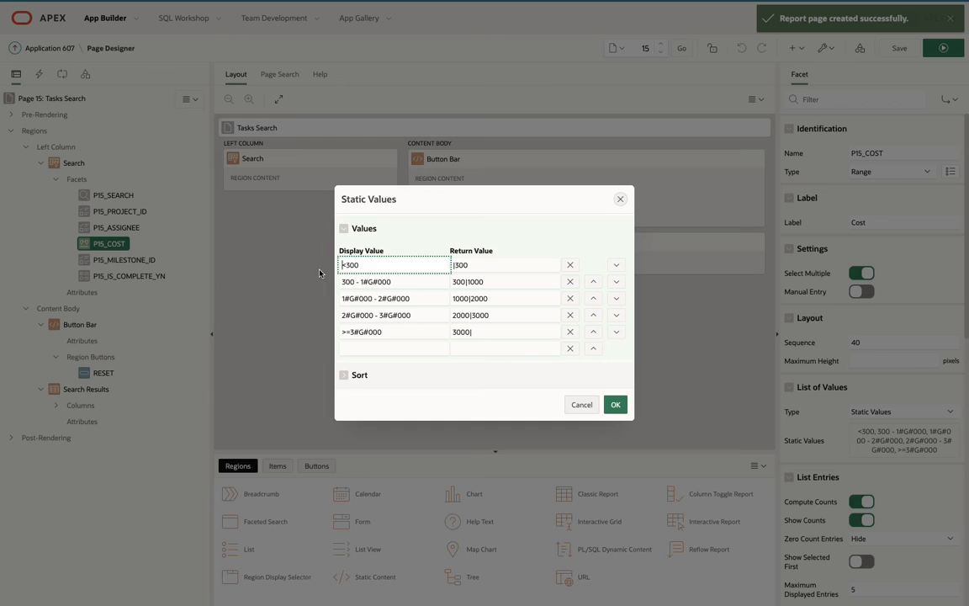
click(345, 265)
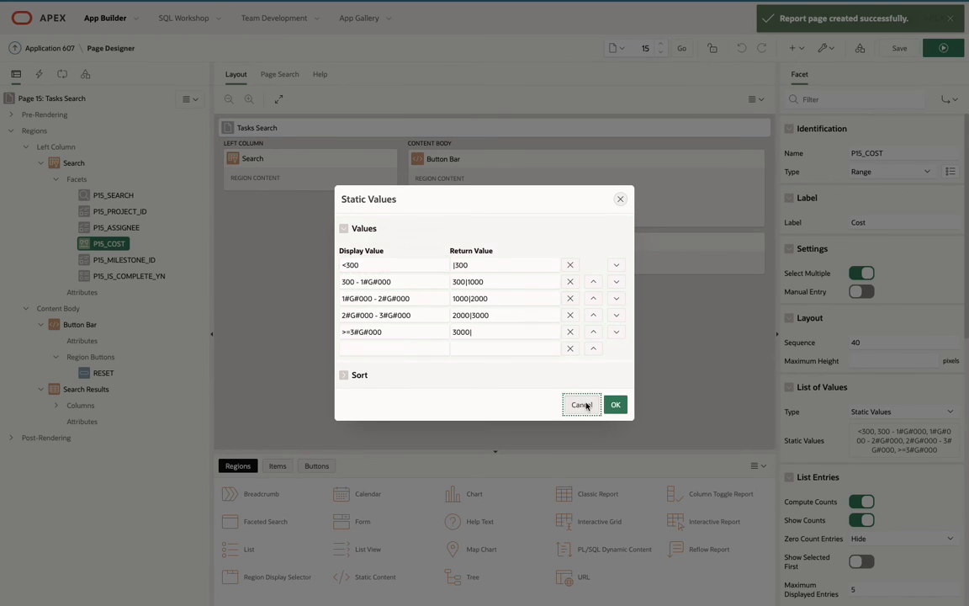
Step: Move Milestone below Project and set Cost and Is Complete to Initially Collapsed
click(582, 404)
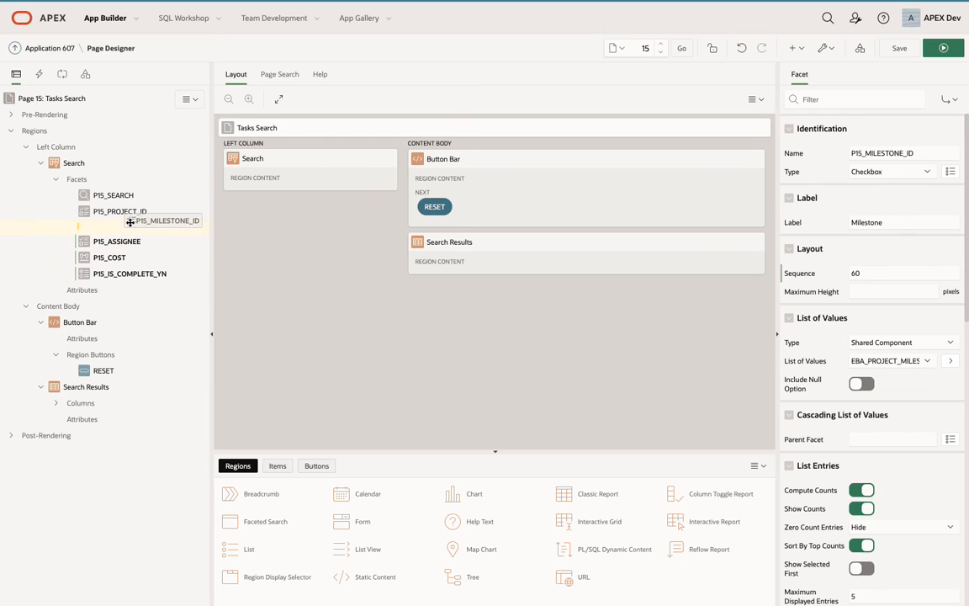
click(128, 228)
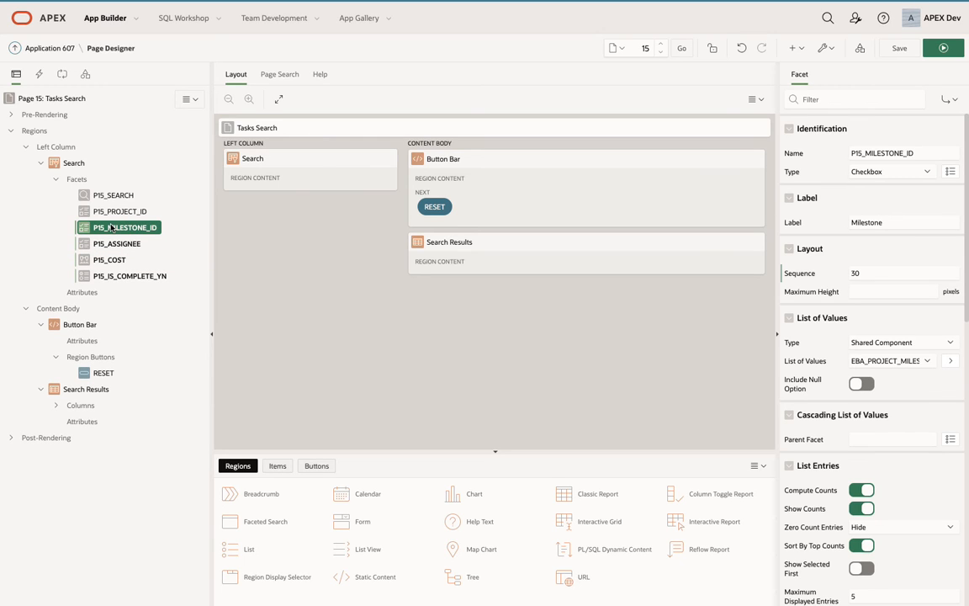
click(109, 259)
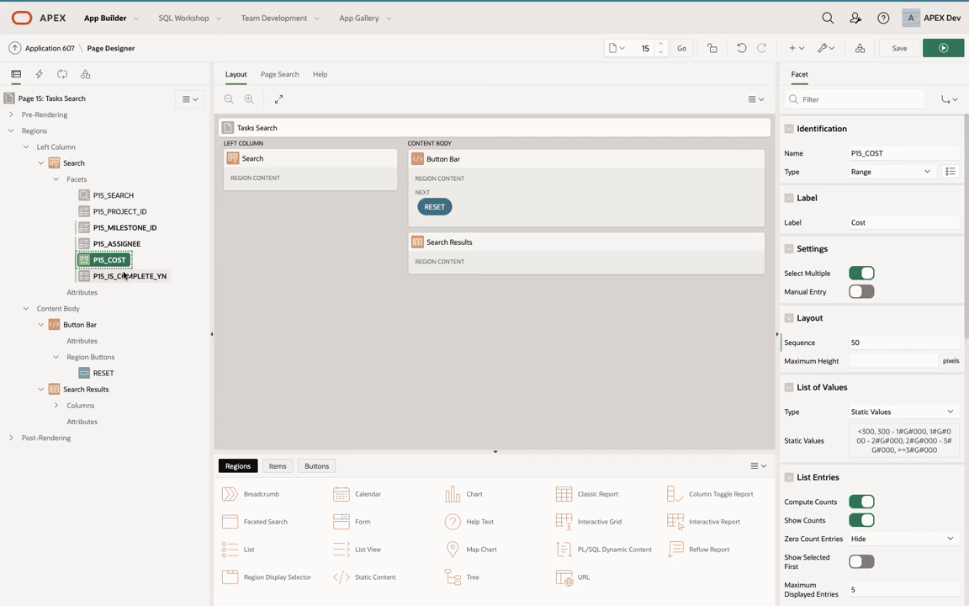
click(131, 276)
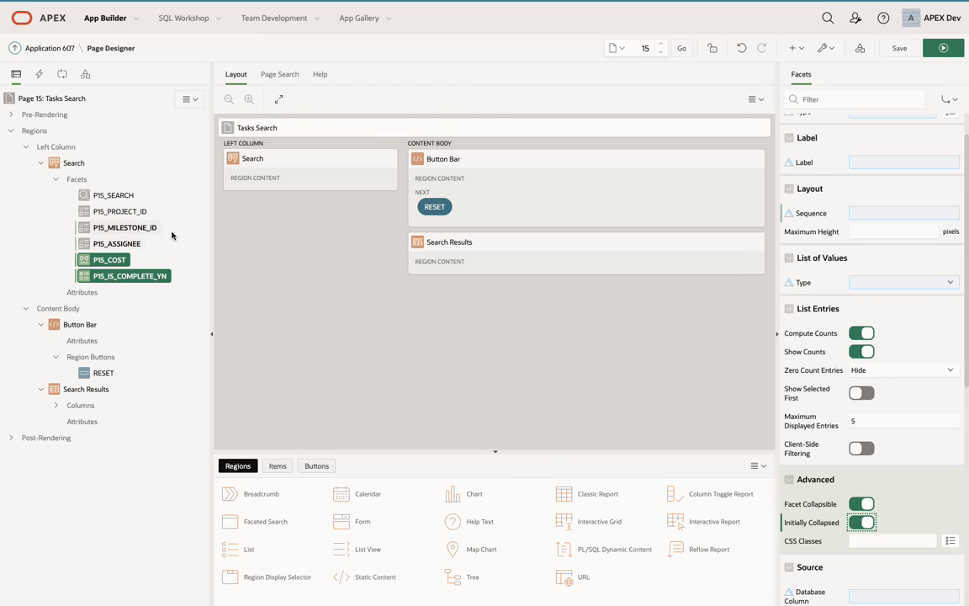
Step: Enable Client-Side Filtering on the Project facet
click(125, 212)
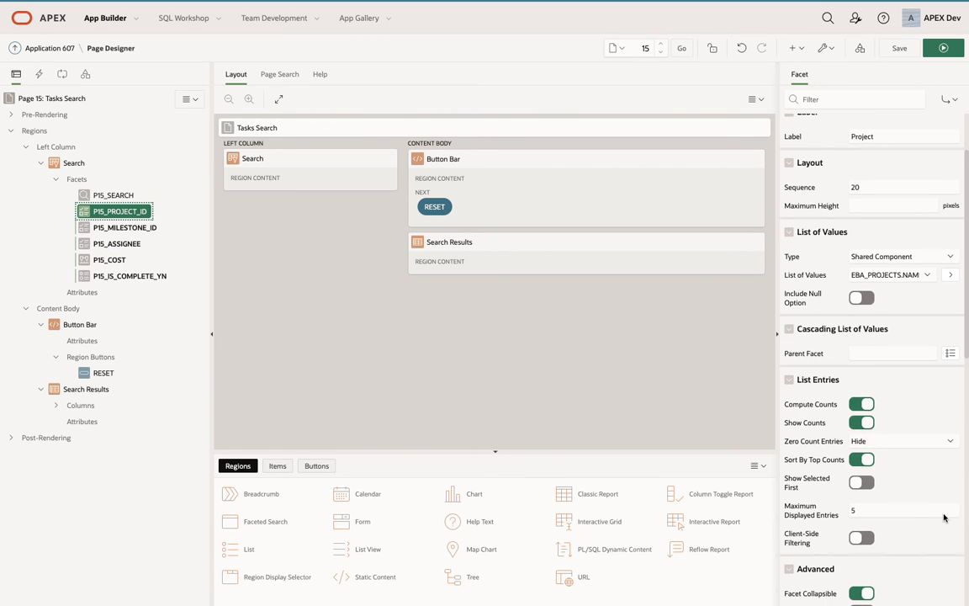
click(862, 537)
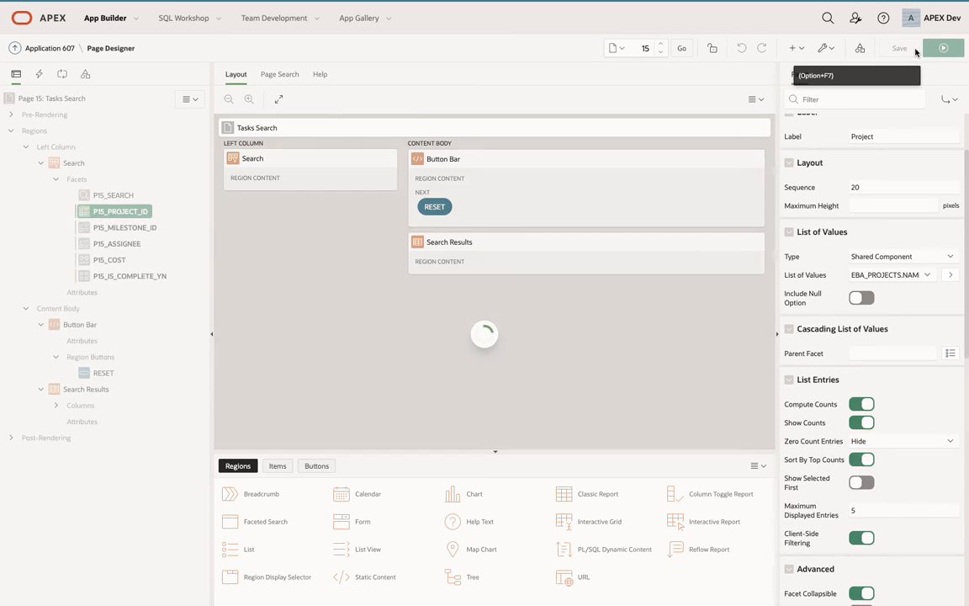
Step: Save and run, filter projects by 'dev' to Develop Partner Portal POC, remove the Assignee chip, toggle Cost
click(943, 48)
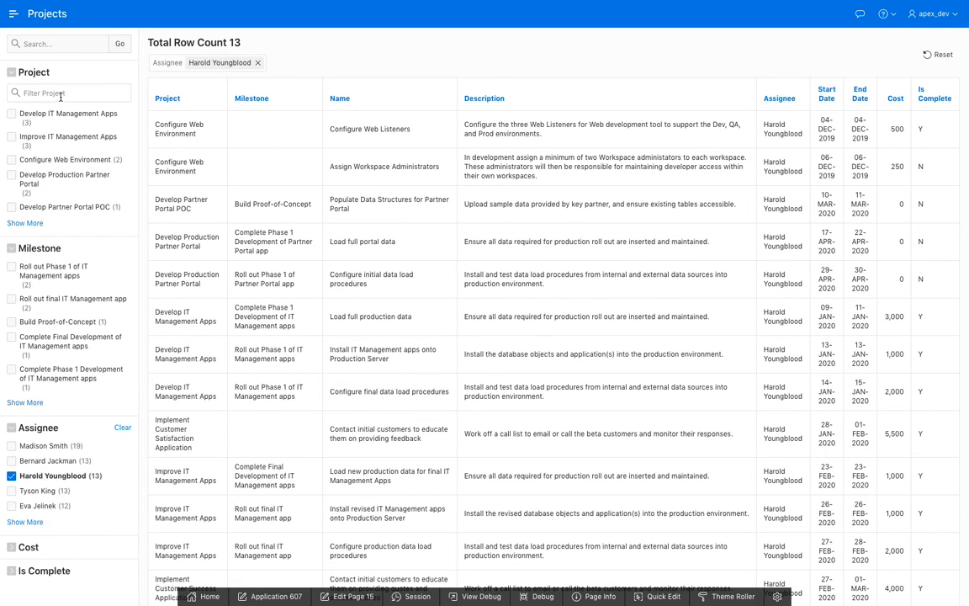
text(dev)
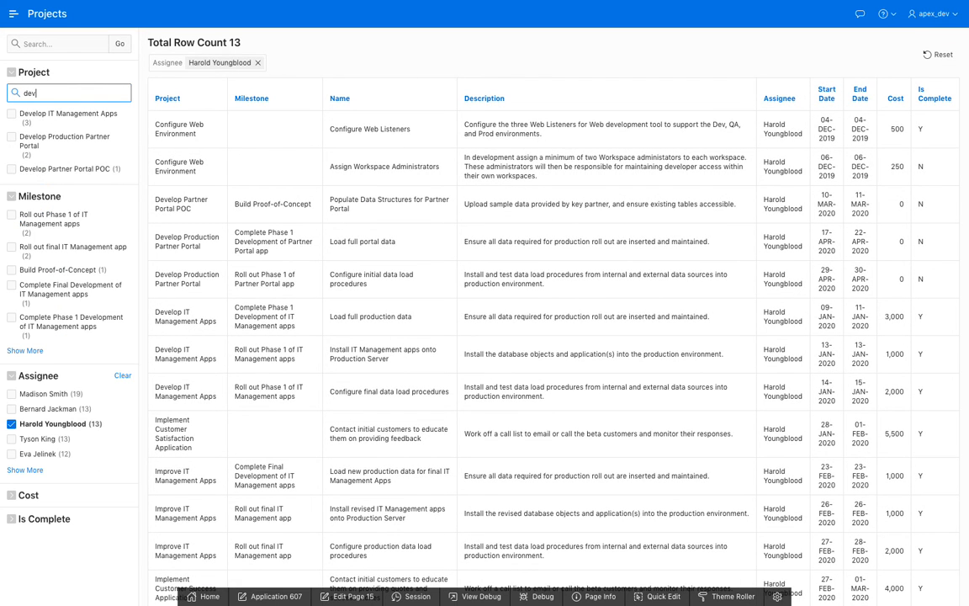
mouse_move(71, 172)
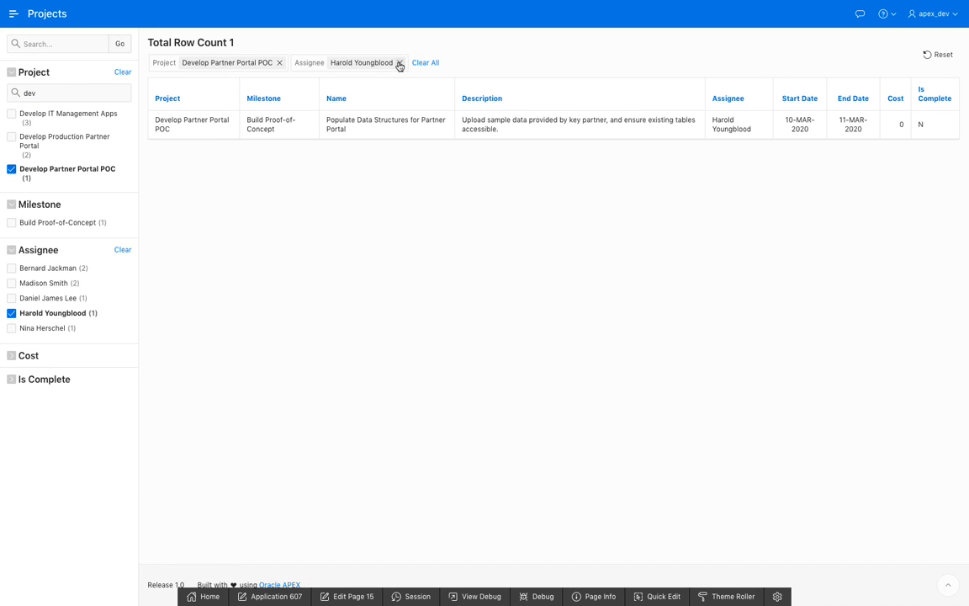
click(400, 62)
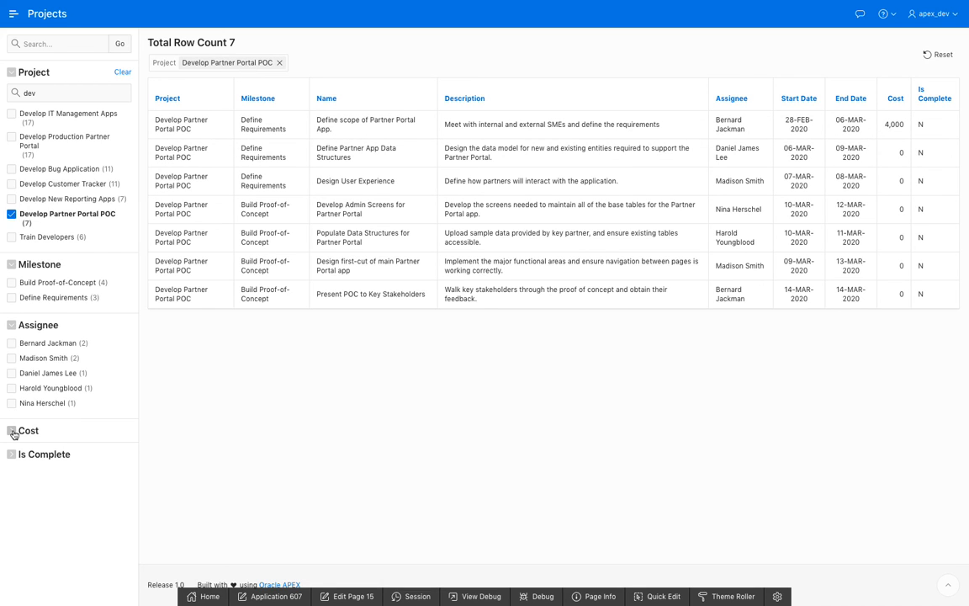
click(12, 431)
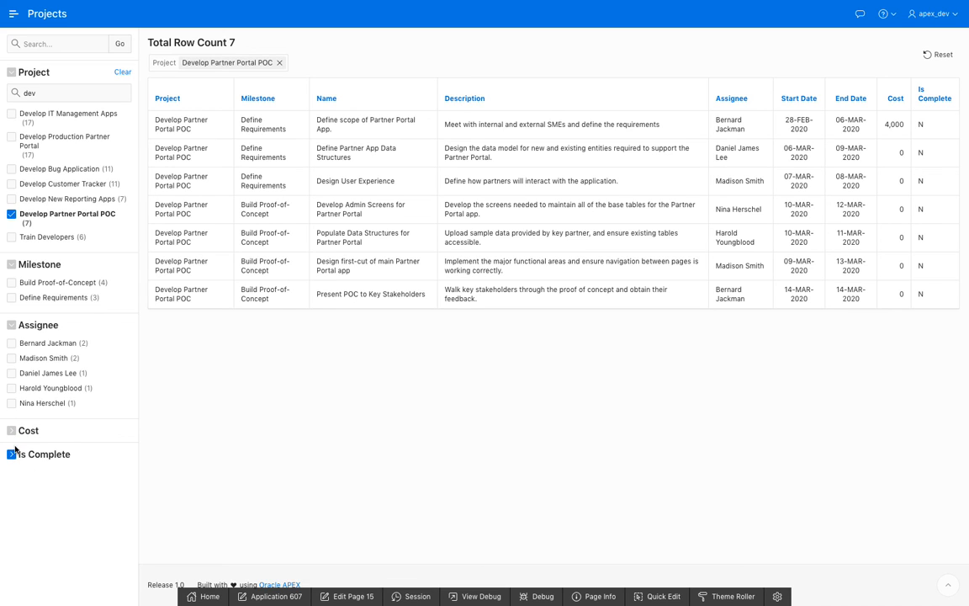
mouse_move(90, 247)
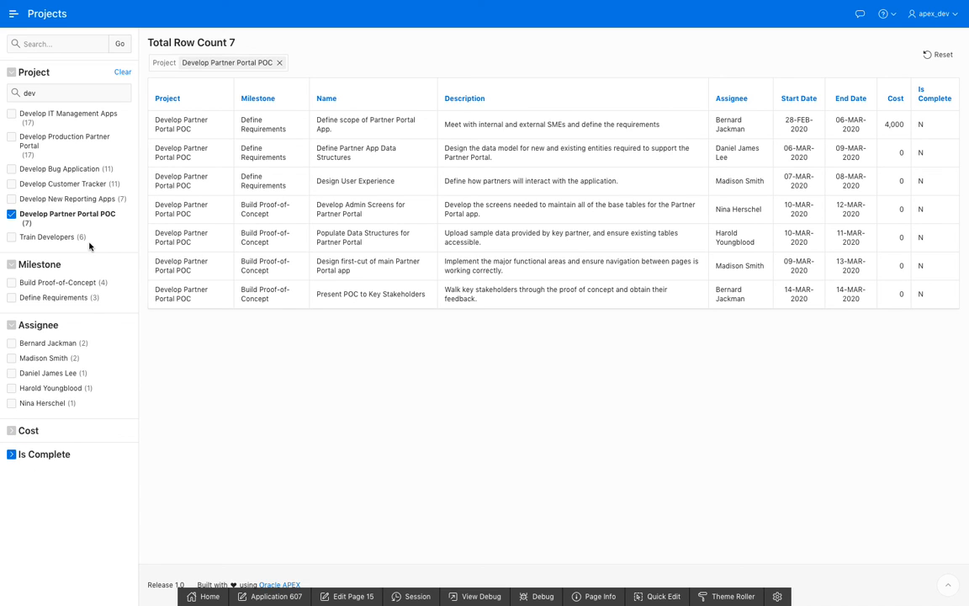
mouse_move(105, 258)
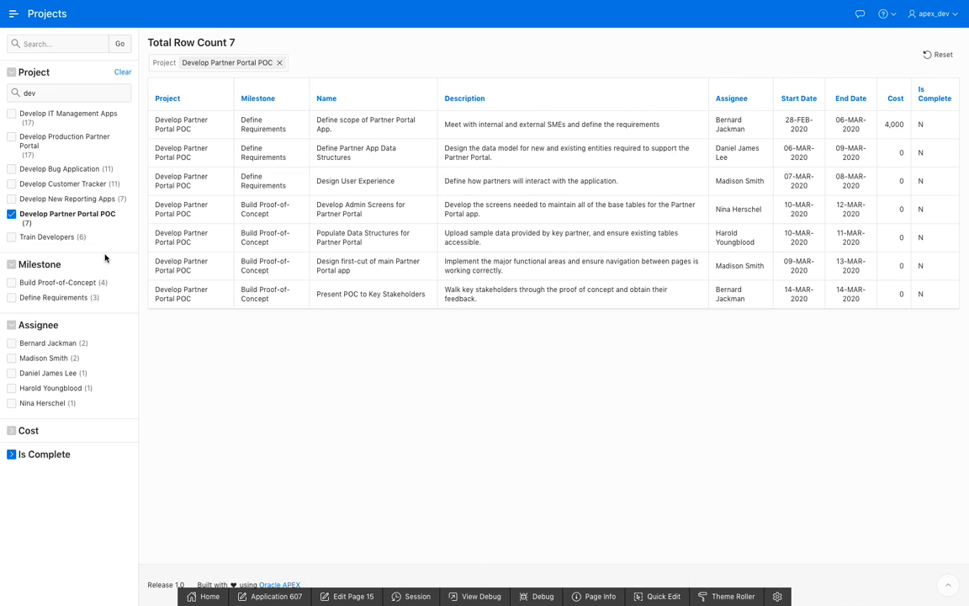